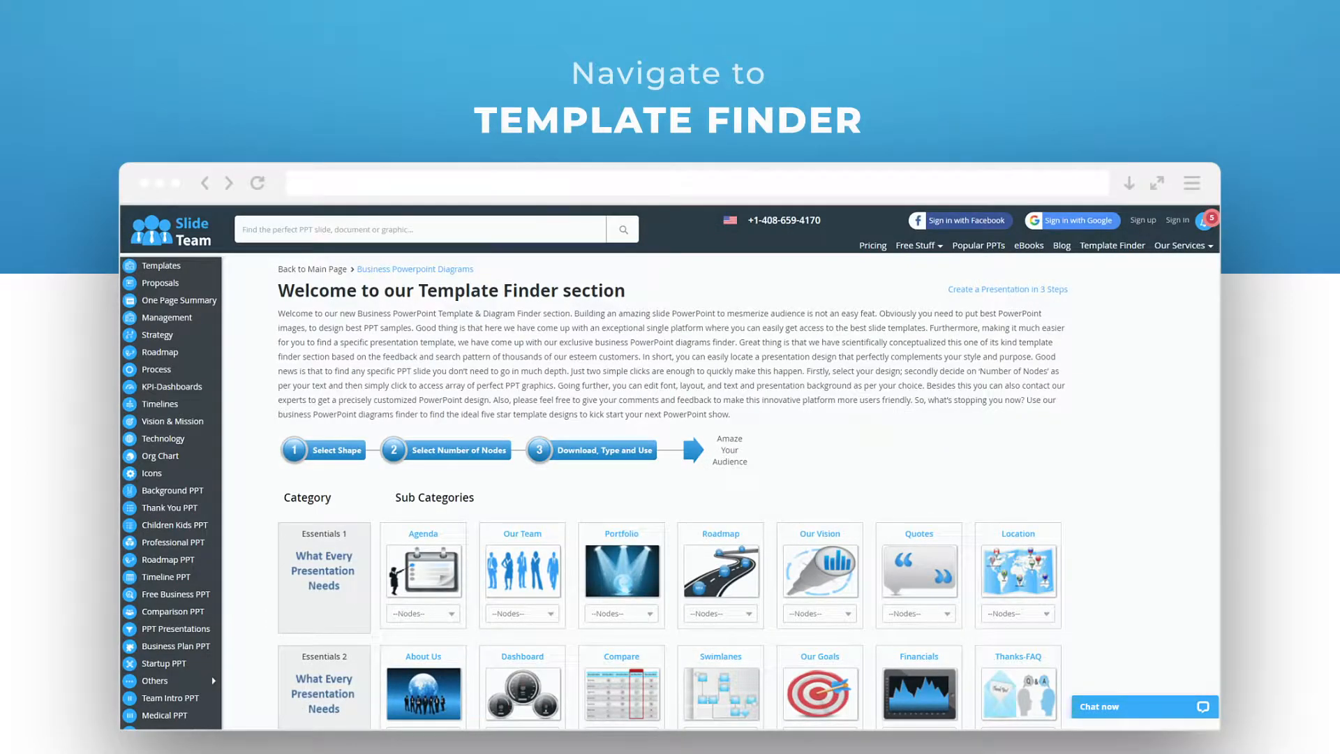
Scroll down the Template Finder page to the Linear, Circular, Division and Cluster categories
scroll("down", 3)
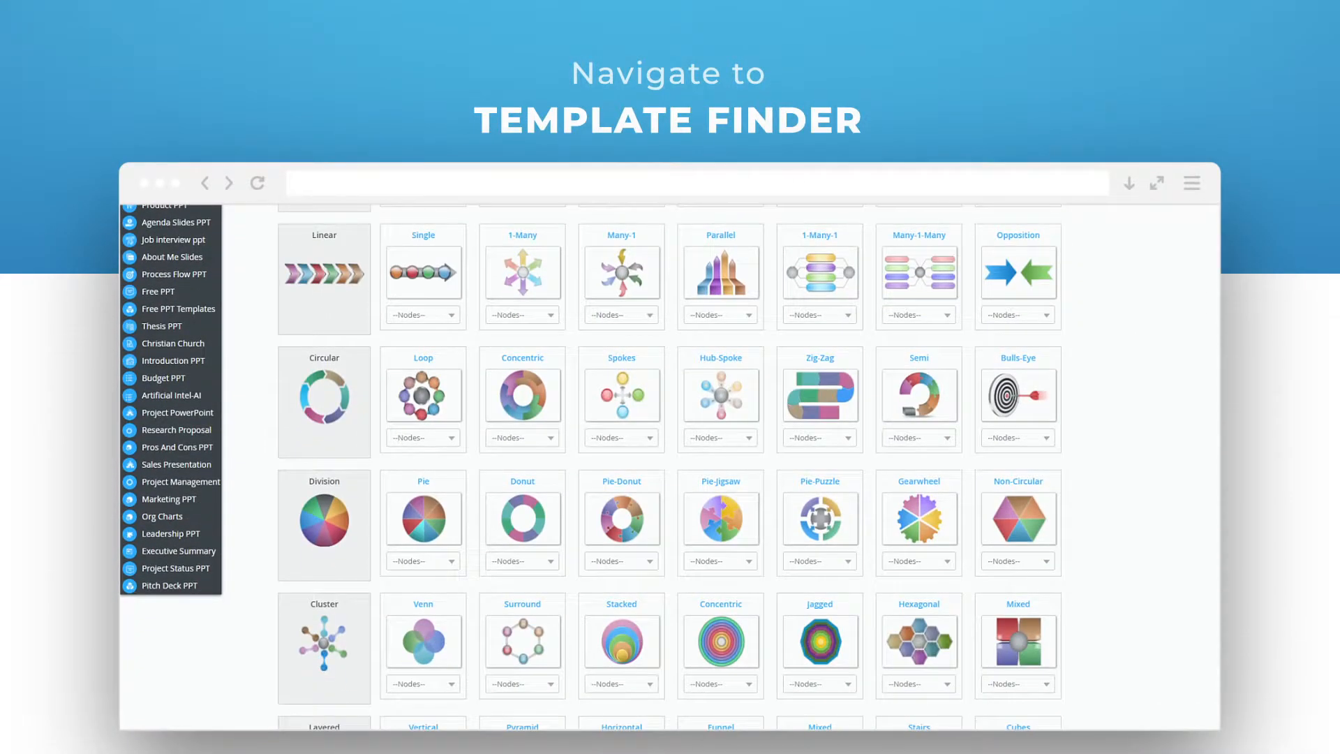
scroll("down", 3)
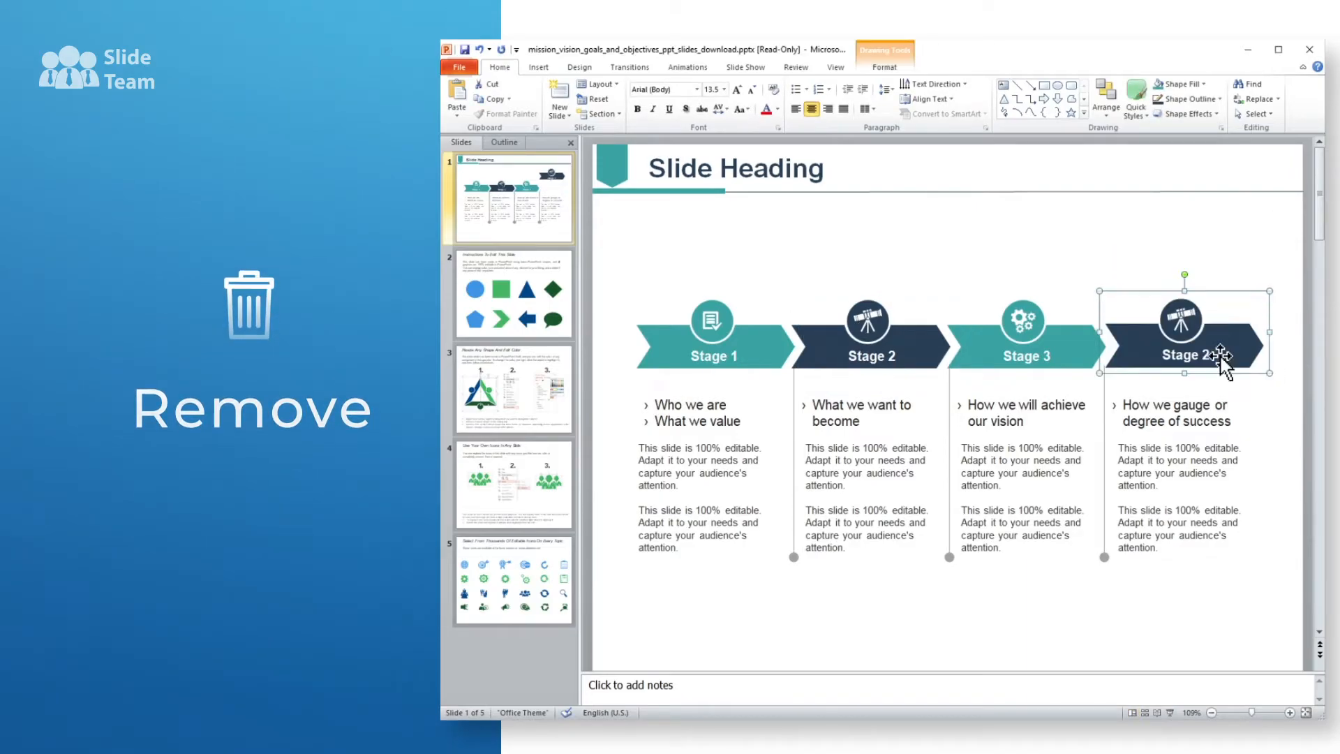
Apply the Grayscale theme colour scheme to the four-stage diagram slide
left_click(1149, 83)
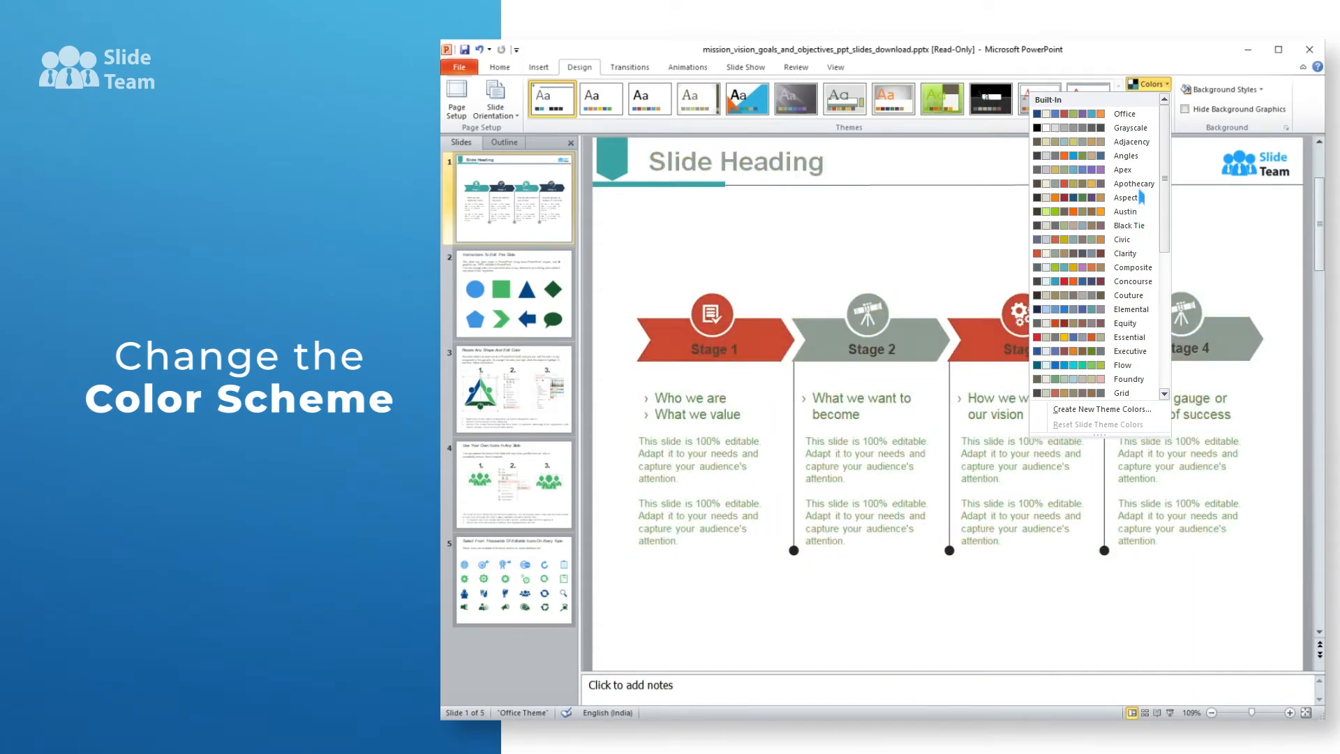
left_click(1129, 127)
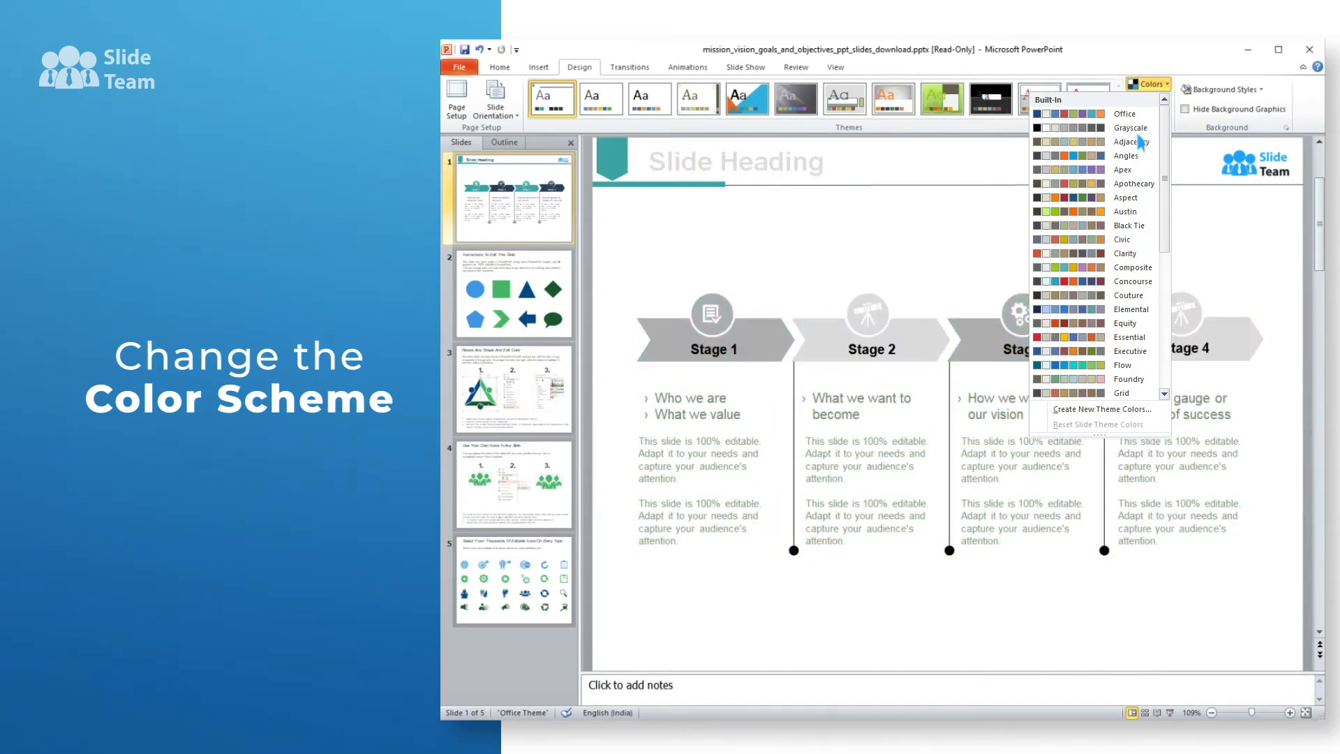